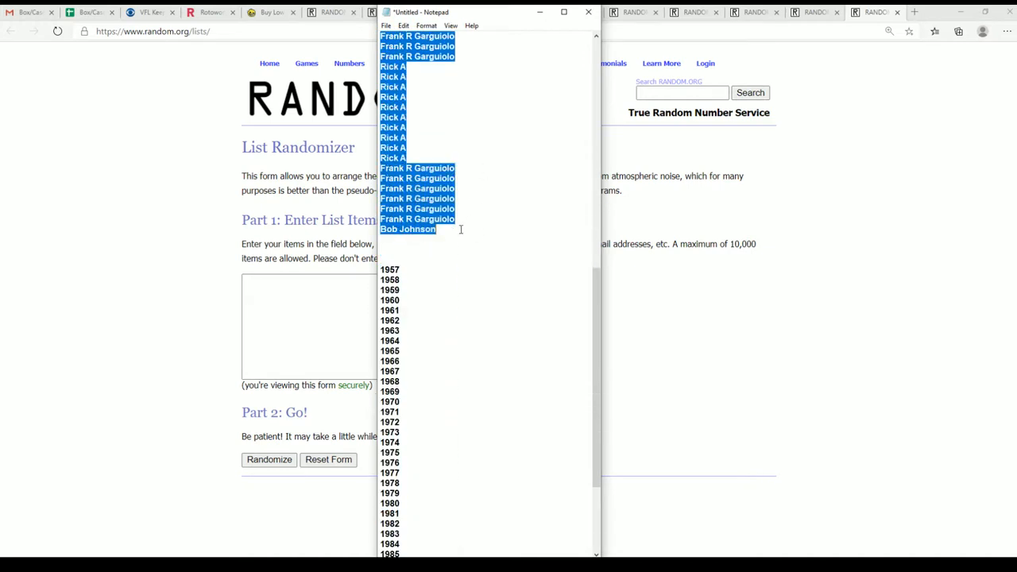
# - Randomize the 69 owner names, then re-shuffle them several more times with Again!
pyautogui.scroll(-3)
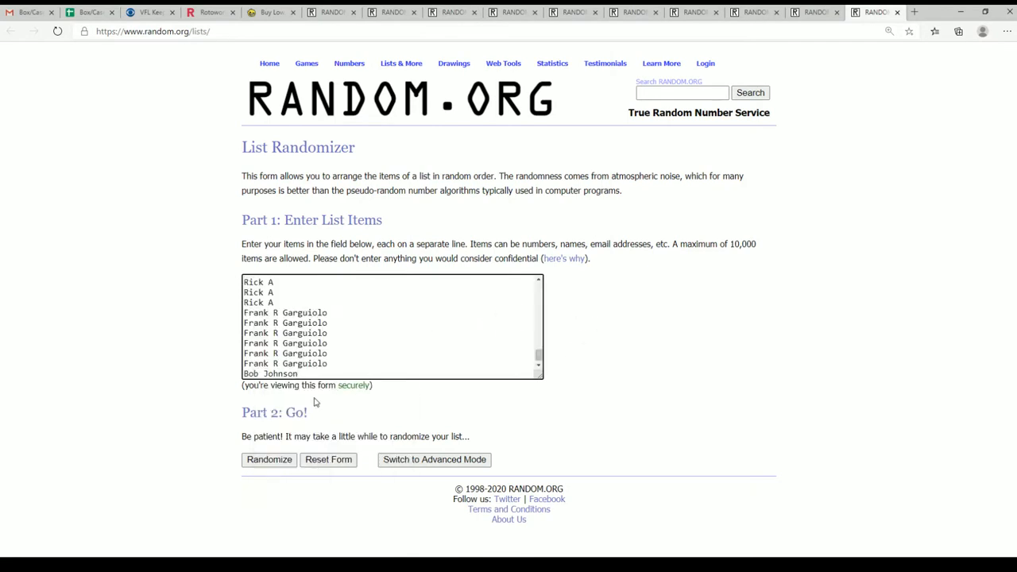
pyautogui.click(269, 459)
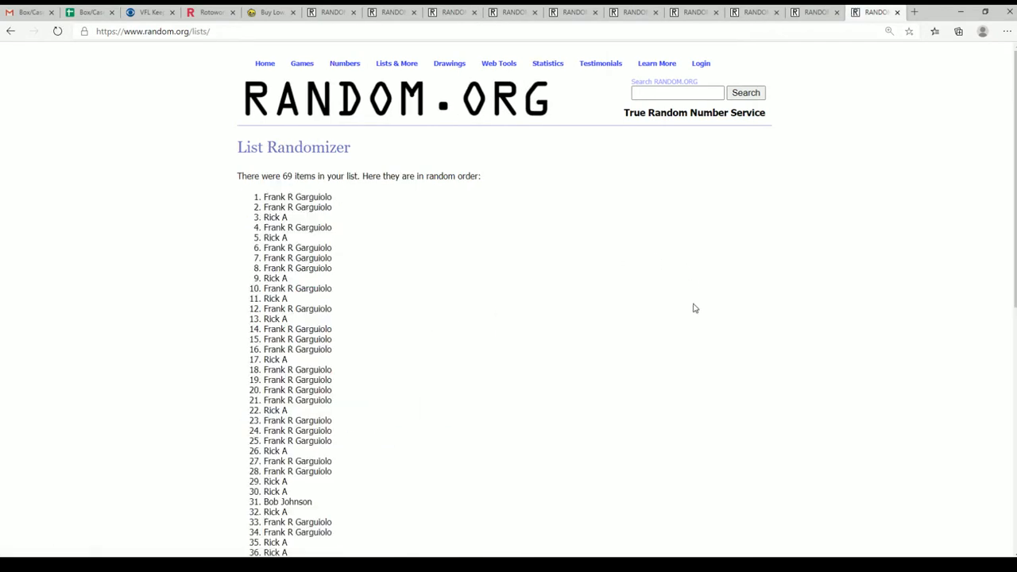
pyautogui.press('ctrl+plus')
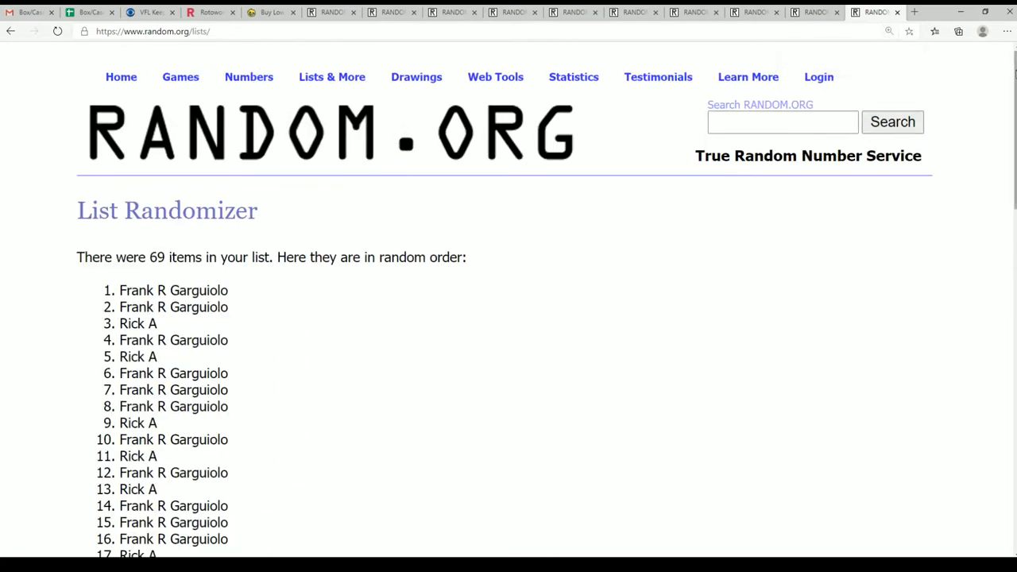
pyautogui.scroll(-3)
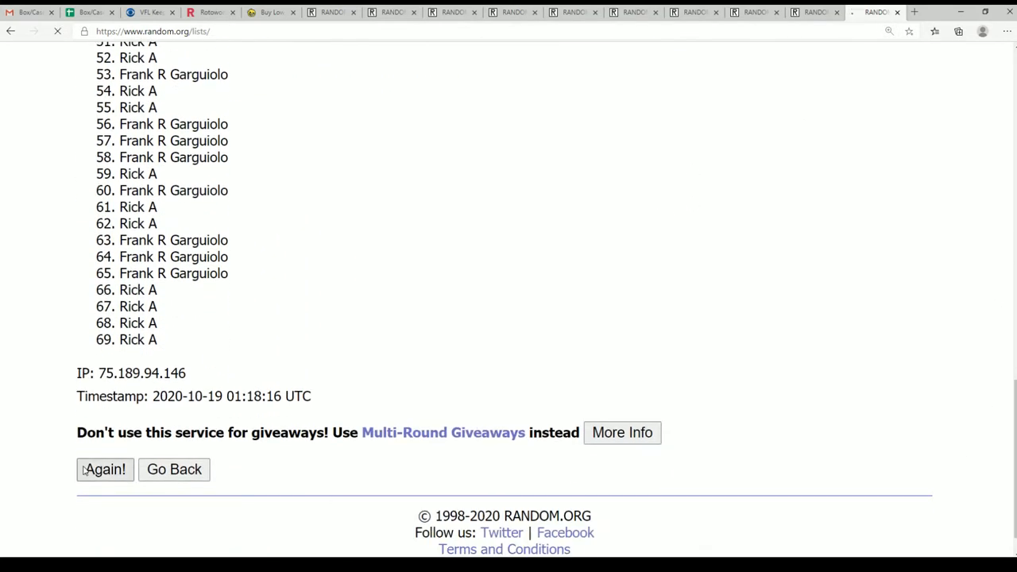
pyautogui.click(105, 468)
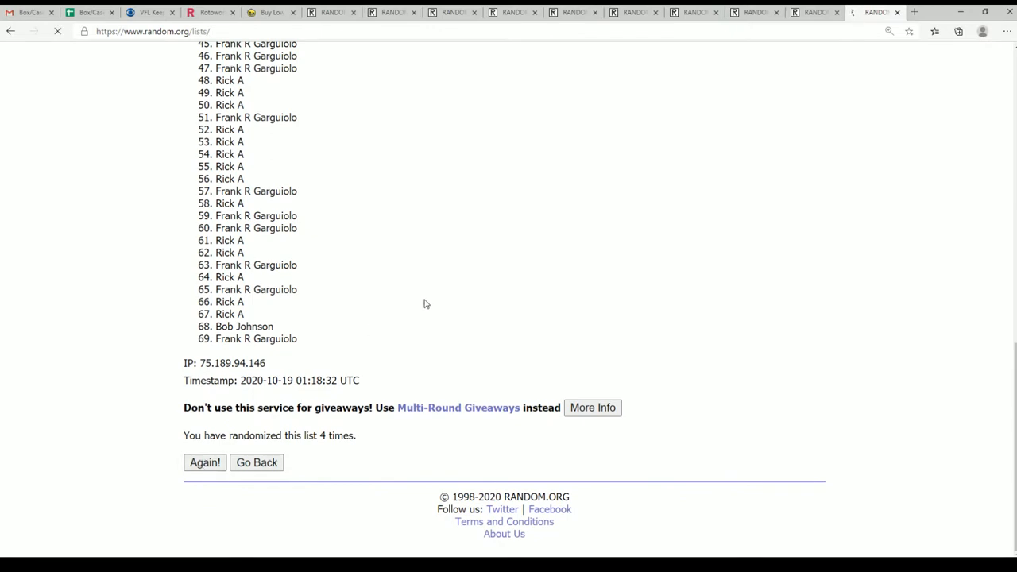
pyautogui.click(204, 461)
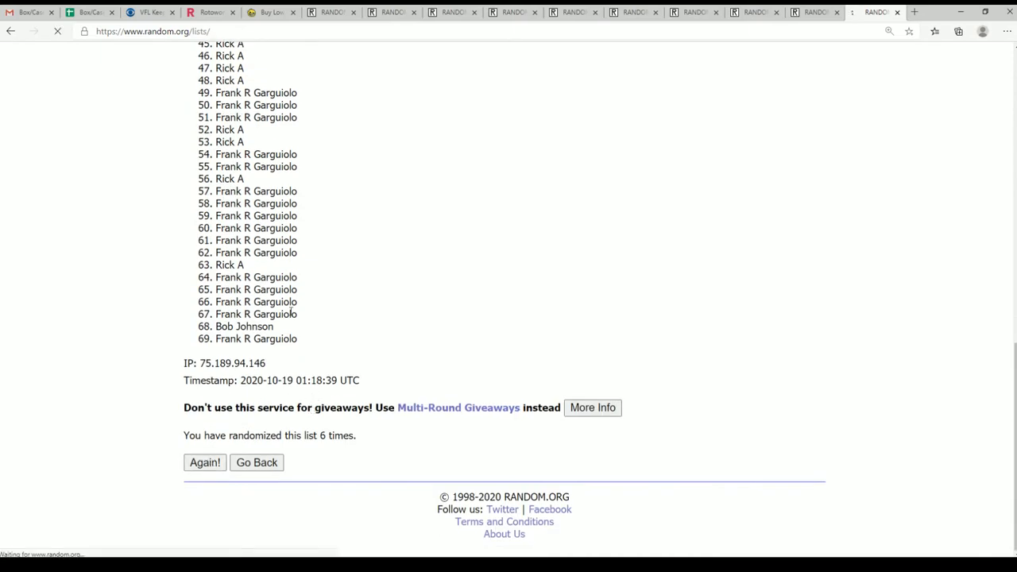
pyautogui.click(203, 462)
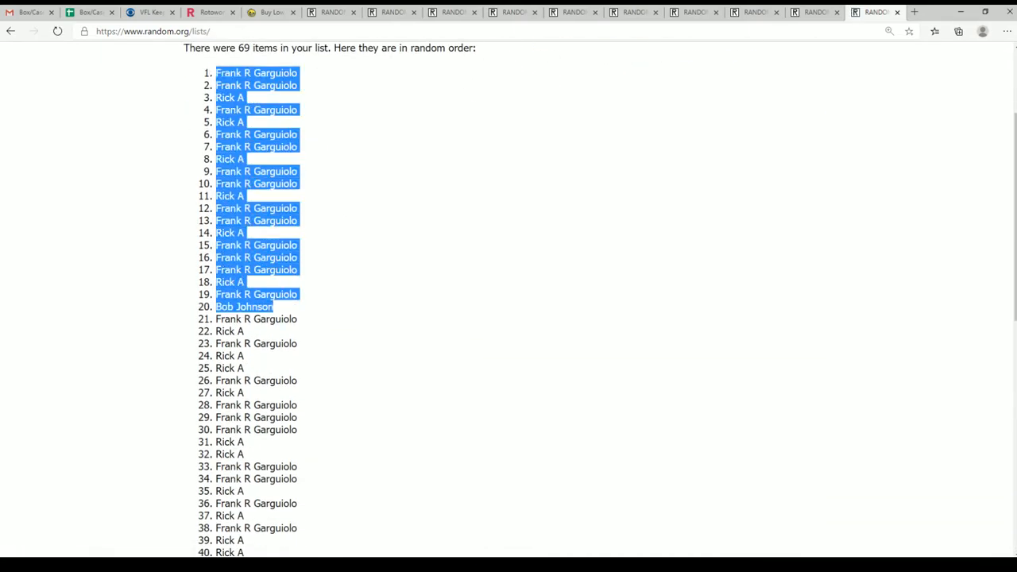
# - Paste the shuffled names into A2 as unformatted text via Paste Special
pyautogui.scroll(-3)
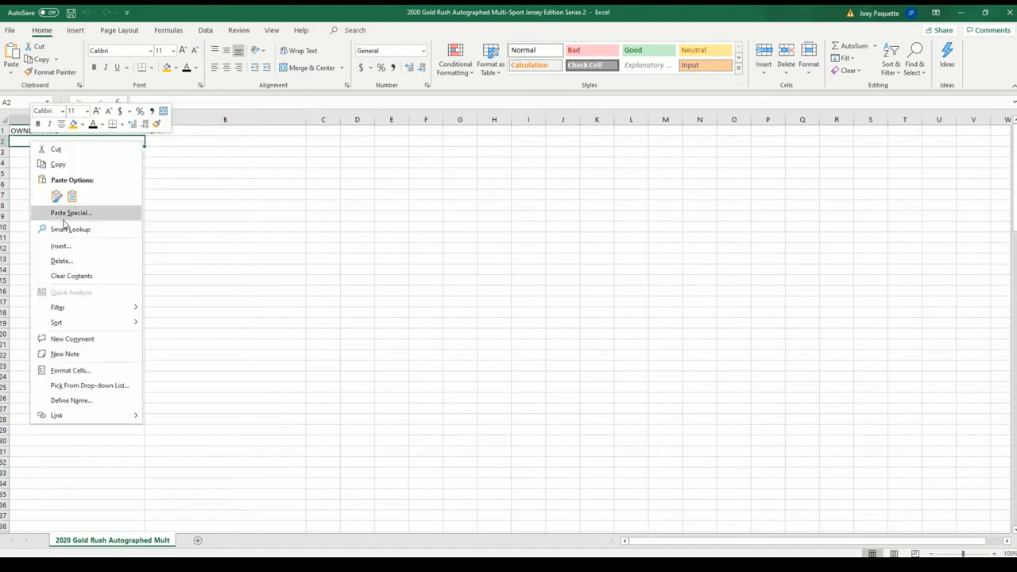
pyautogui.click(69, 213)
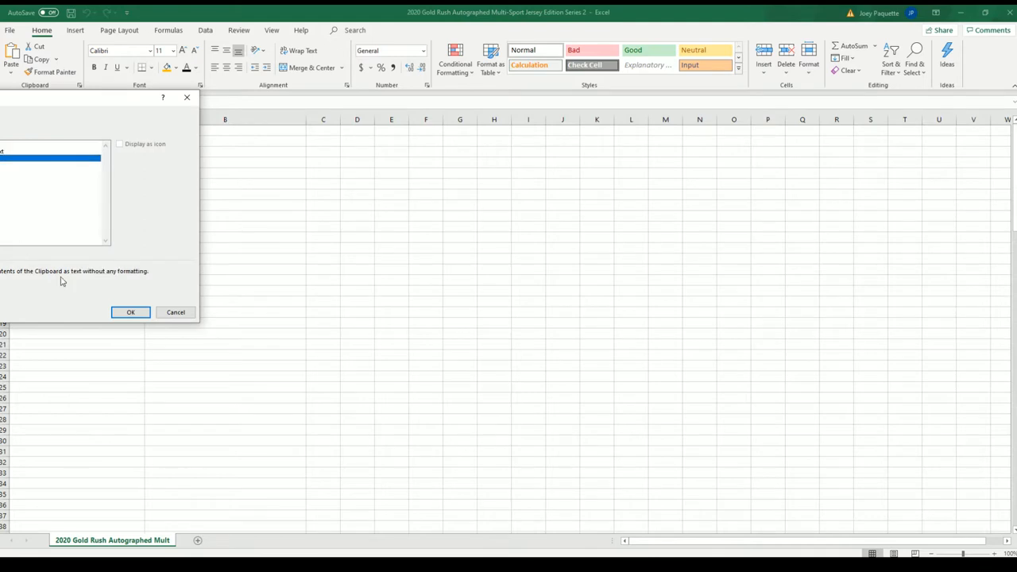
pyautogui.click(130, 311)
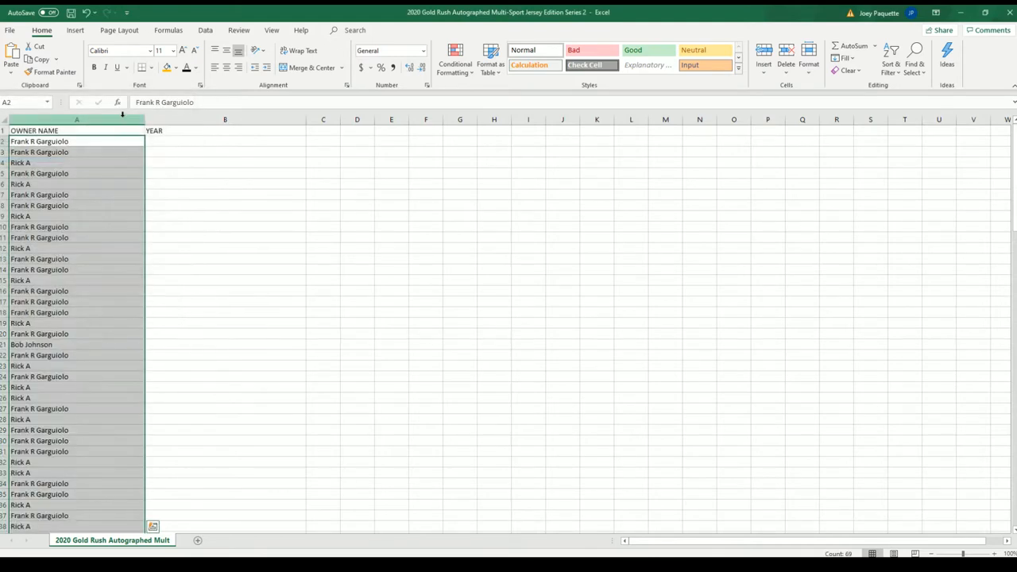
pyautogui.moveTo(144, 119); pyautogui.dragTo(156, 120)
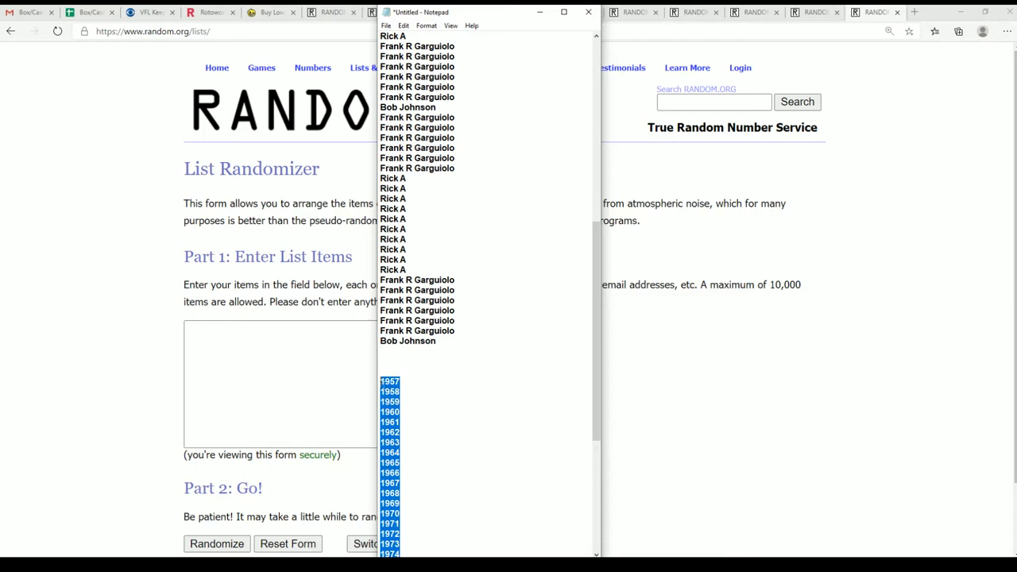
pyautogui.rightClick(278, 358)
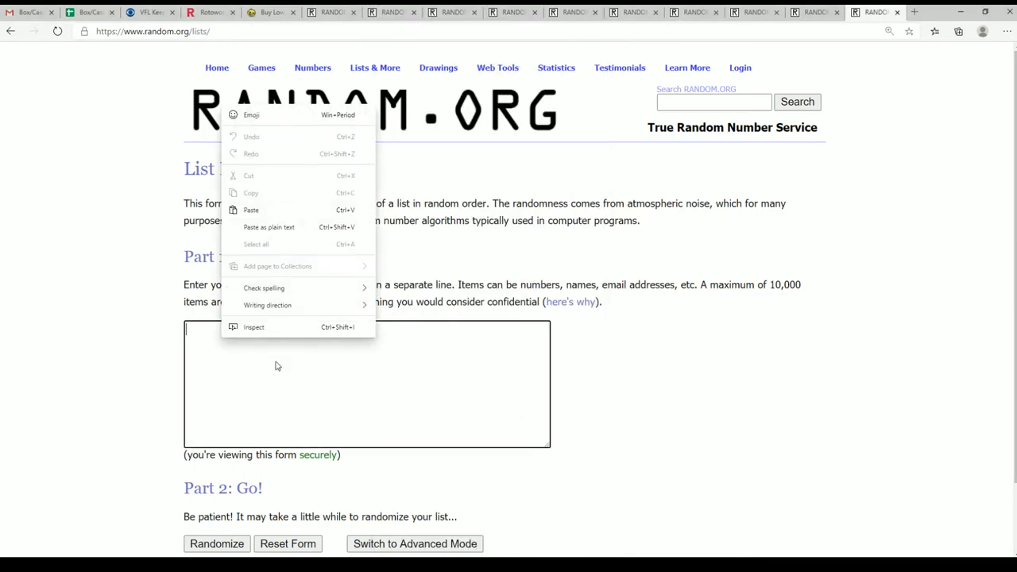
pyautogui.click(251, 210)
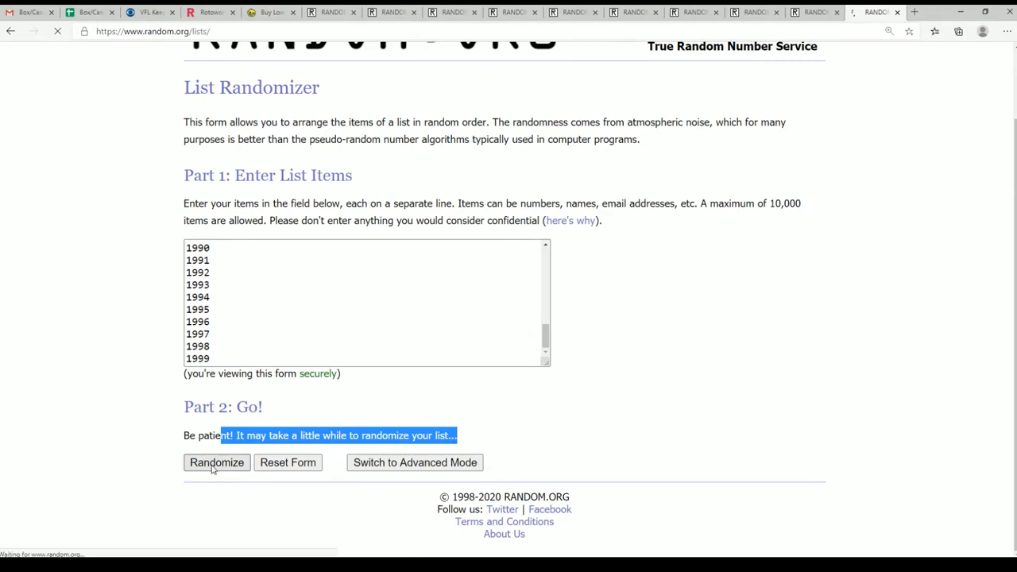
pyautogui.click(216, 462)
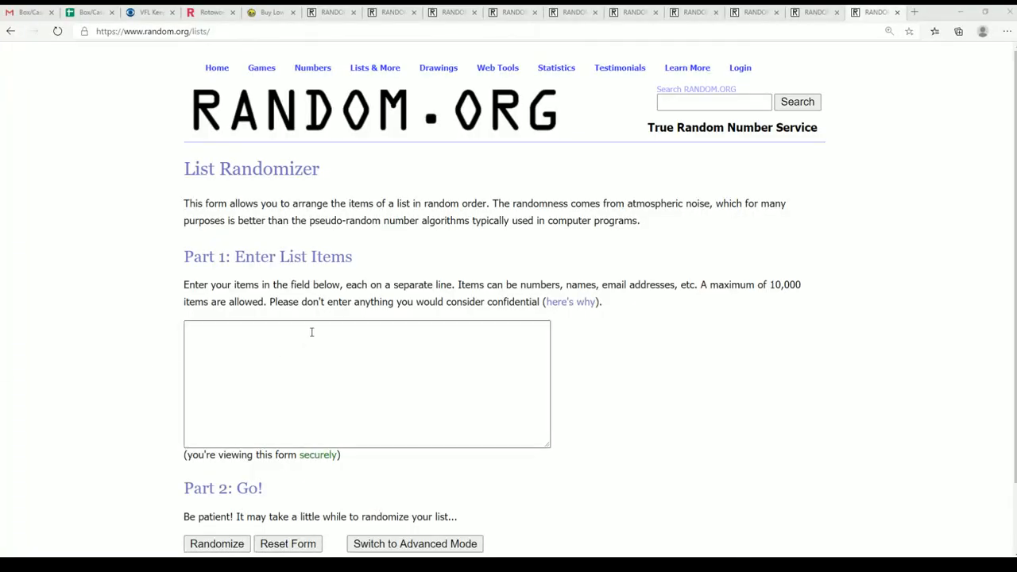
# - Paste the 69 years into the item box and randomize their order
pyautogui.rightClick(310, 332)
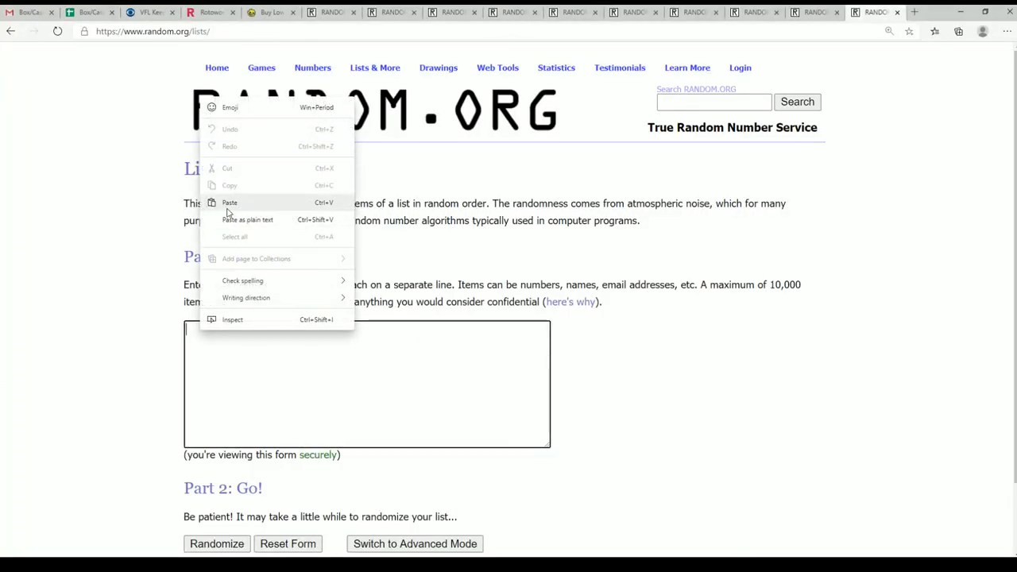
pyautogui.click(229, 201)
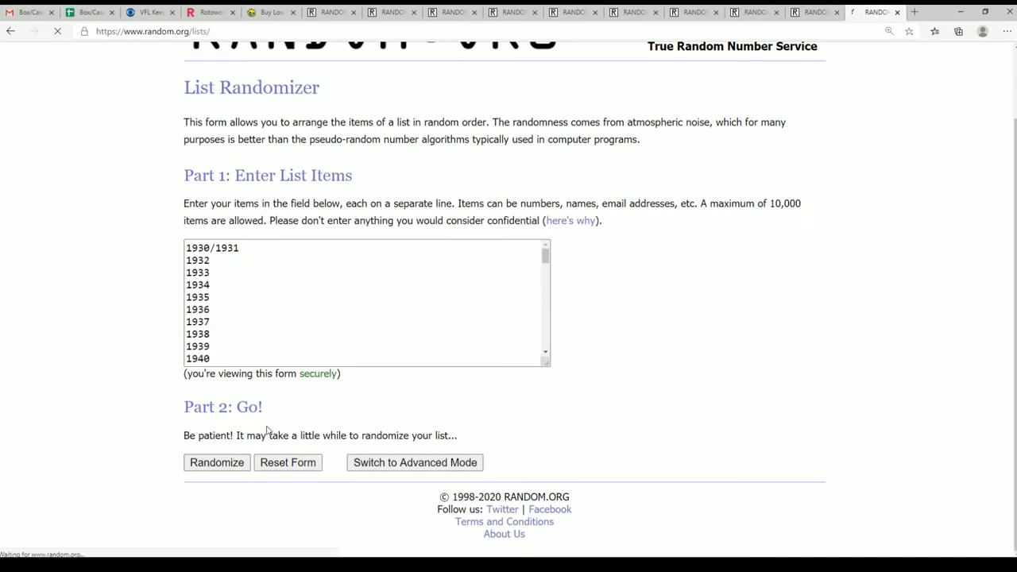
pyautogui.click(217, 462)
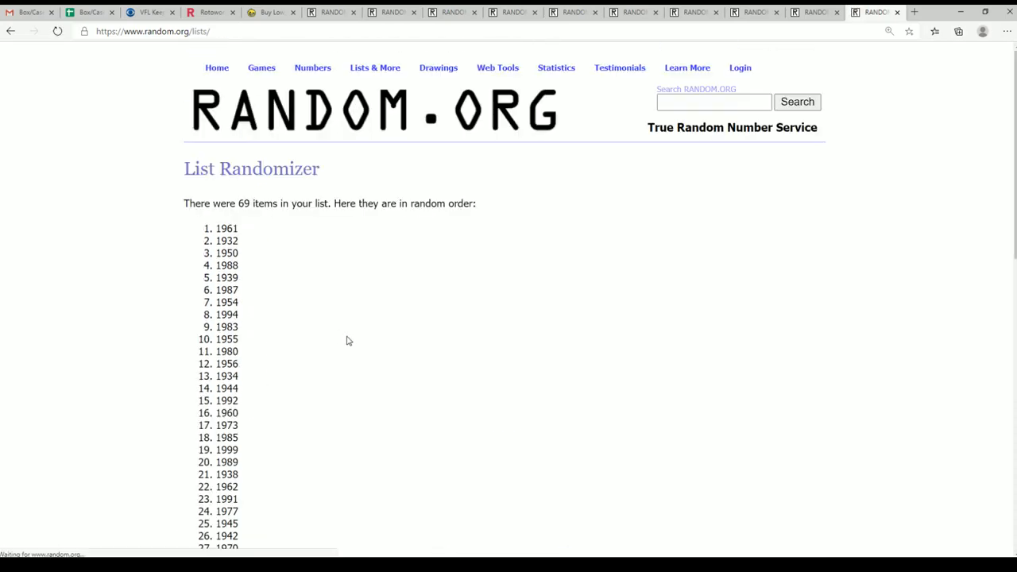
pyautogui.scroll(-3)
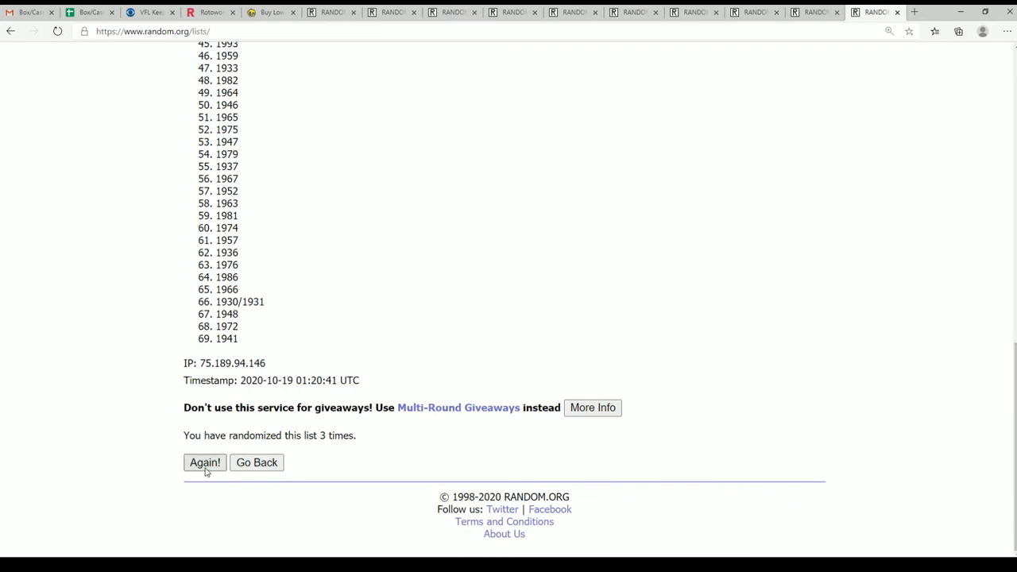
# - Reshuffle the years four more times with Again! to get the final order
pyautogui.click(203, 463)
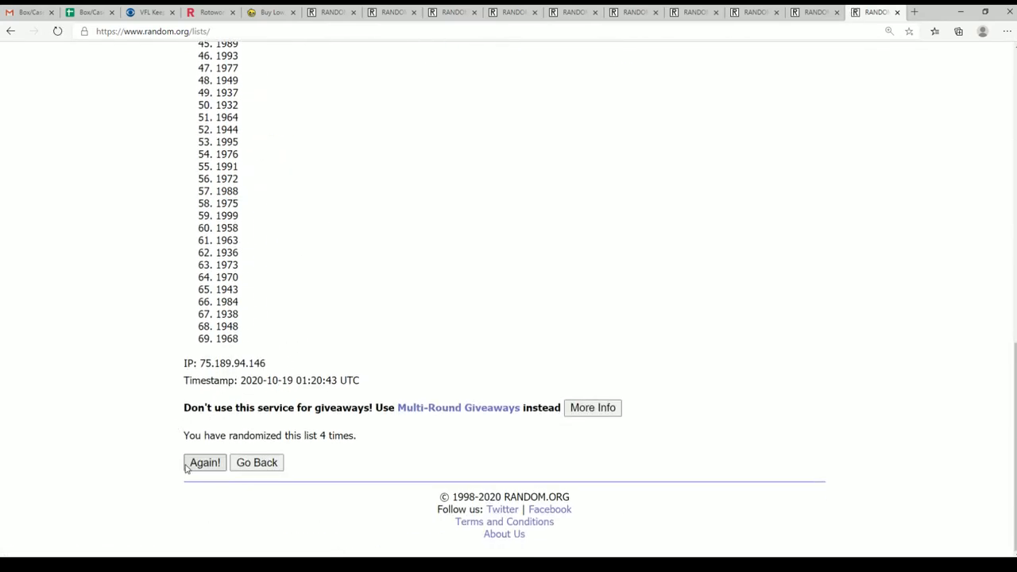
pyautogui.click(203, 463)
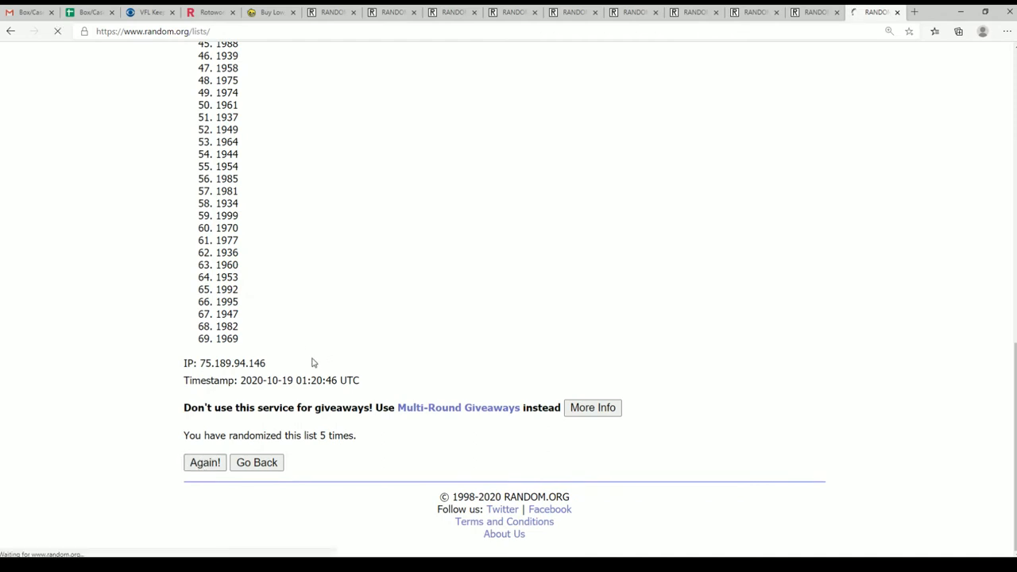
pyautogui.click(205, 463)
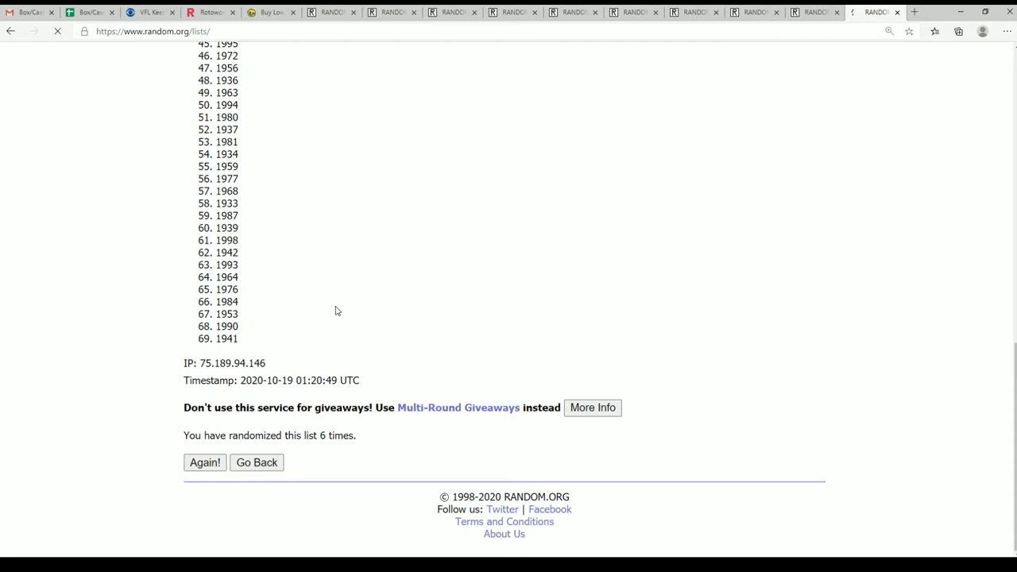
pyautogui.click(204, 463)
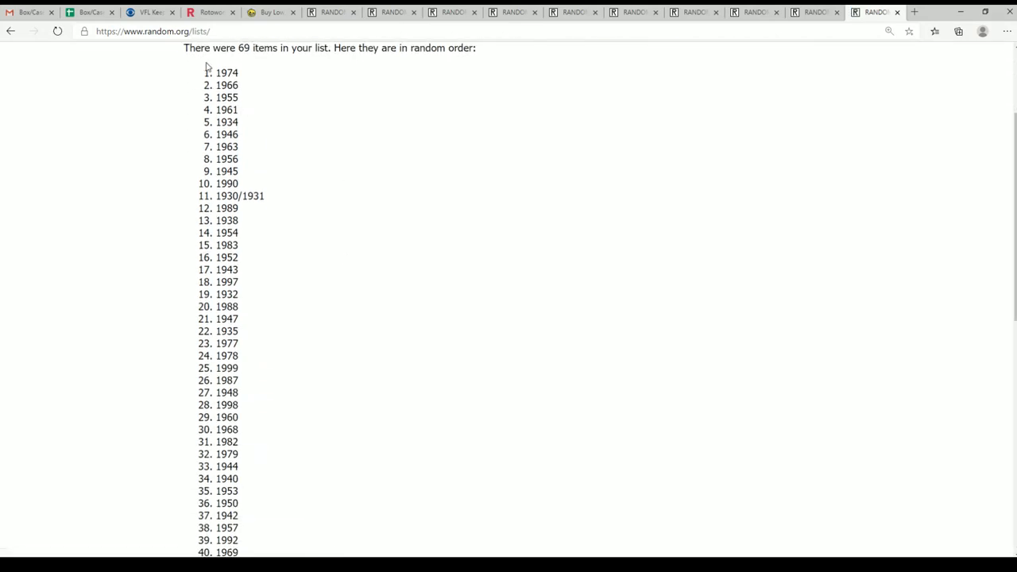
pyautogui.scroll(-3)
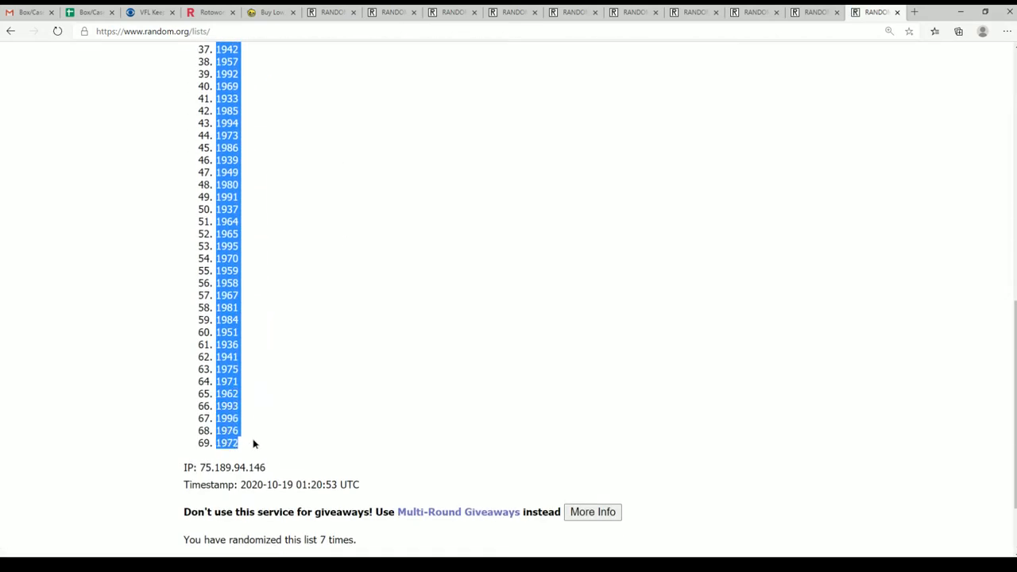
pyautogui.moveTo(871, 294)
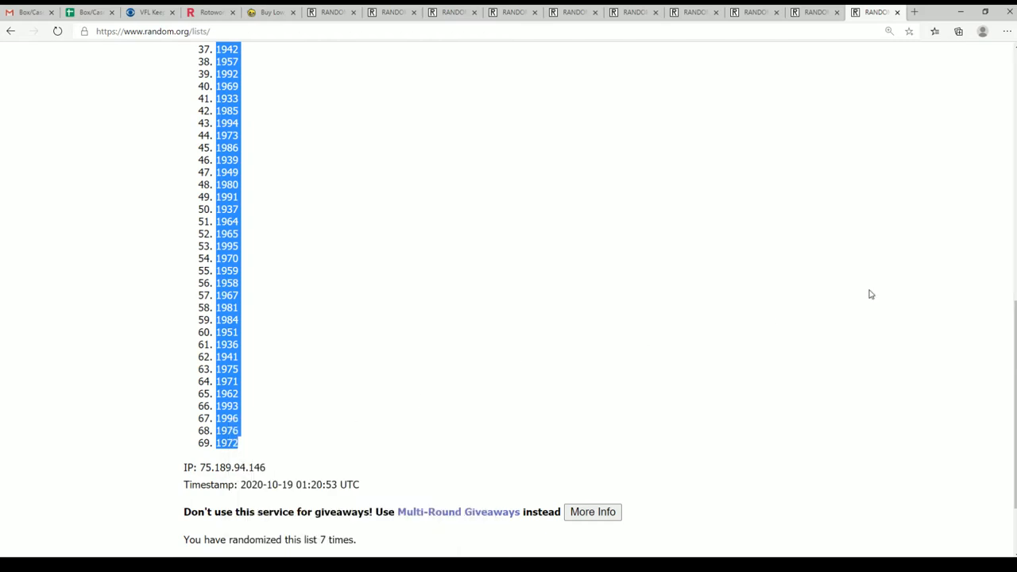
pyautogui.moveTo(405, 184)
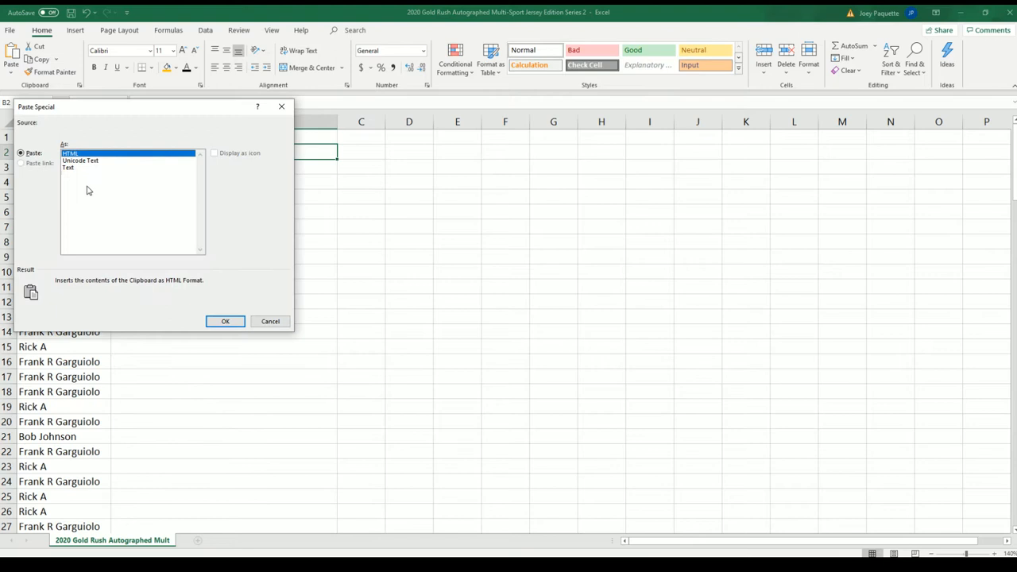
# - Paste the years into B2 as text, center column B and autofit its width
pyautogui.click(226, 321)
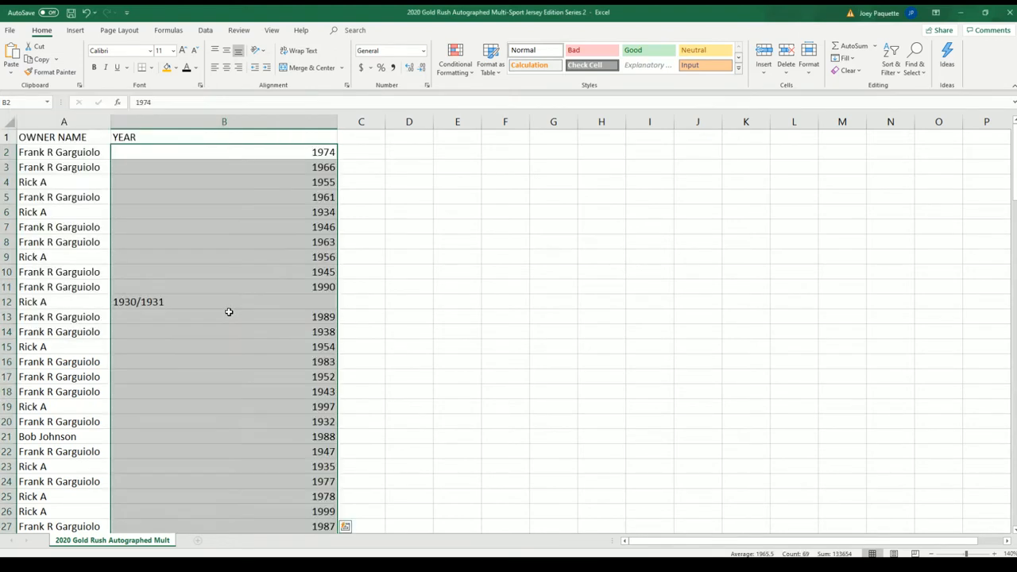
pyautogui.click(222, 120)
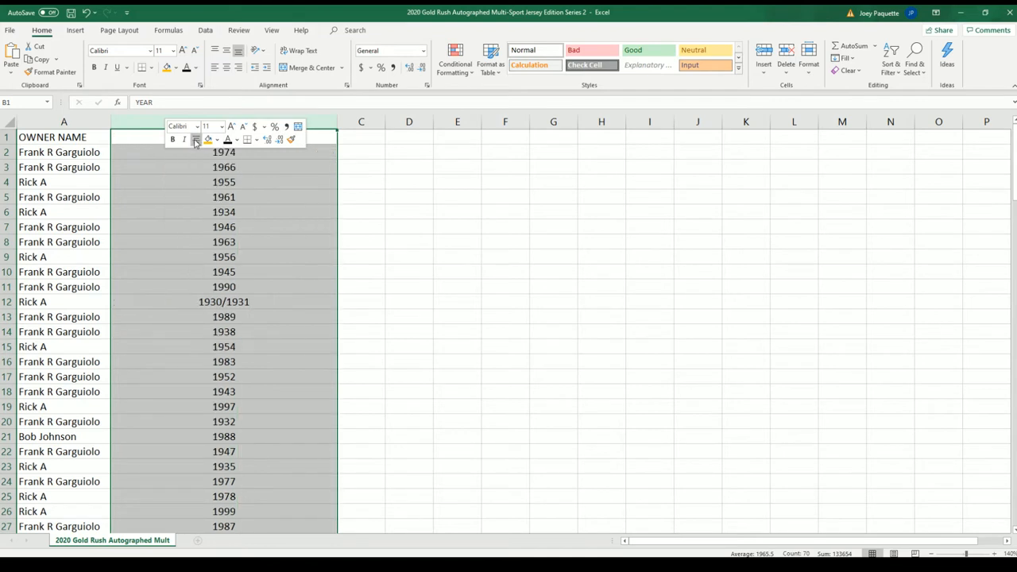
pyautogui.click(223, 121)
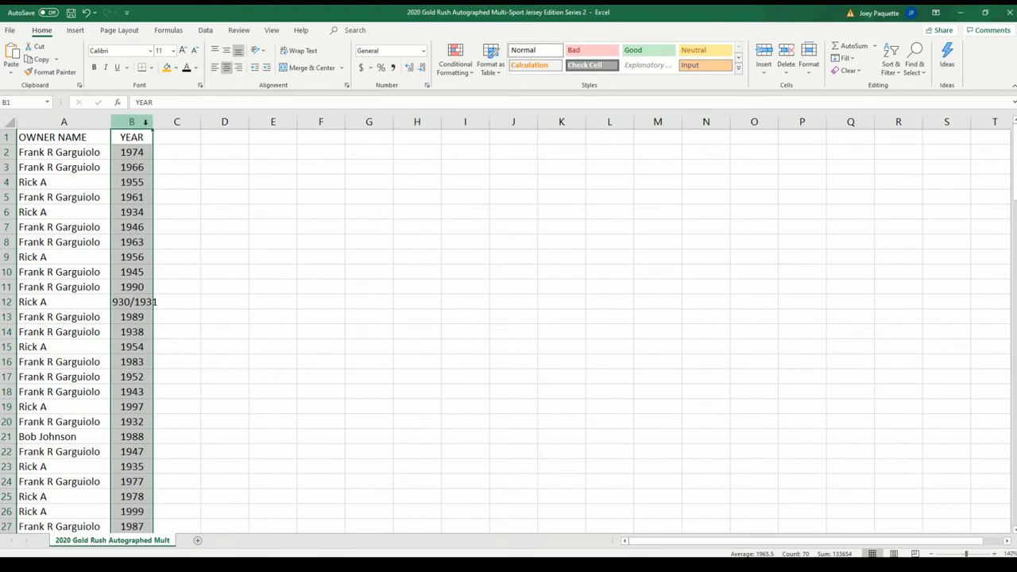
pyautogui.click(137, 332)
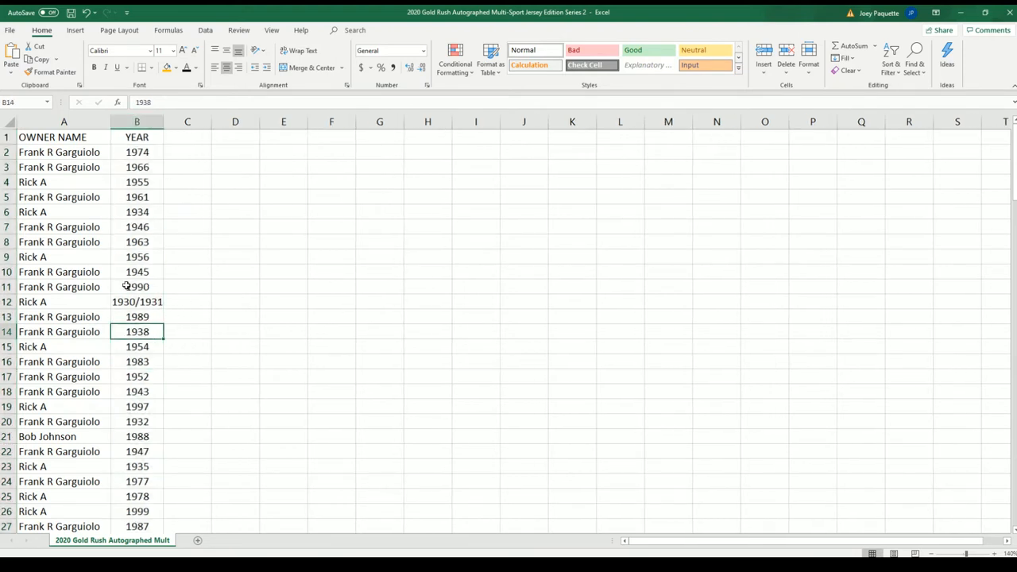
# - Scroll through the sheet to check the name–year rows
pyautogui.scroll(-3)
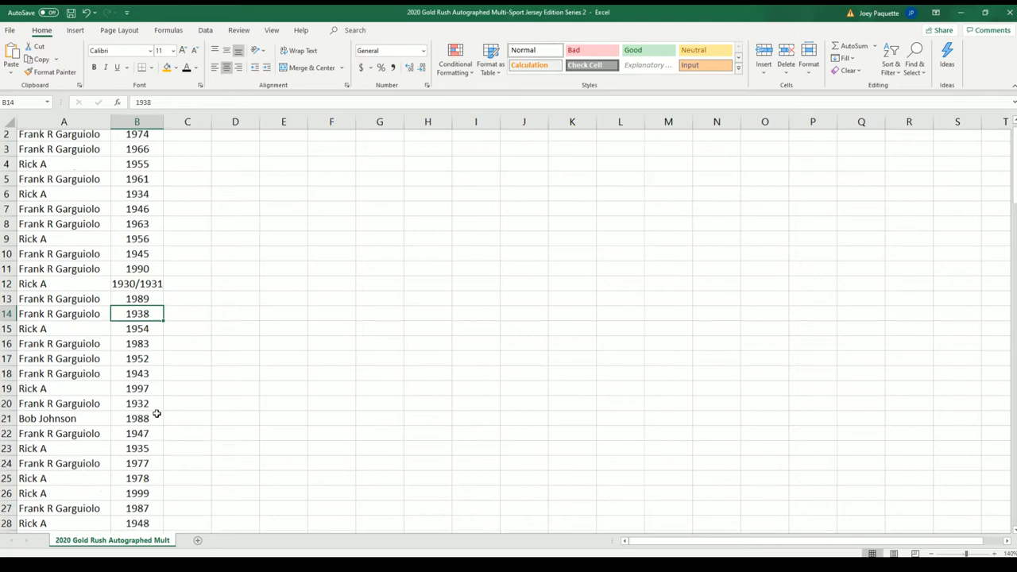
pyautogui.scroll(-3)
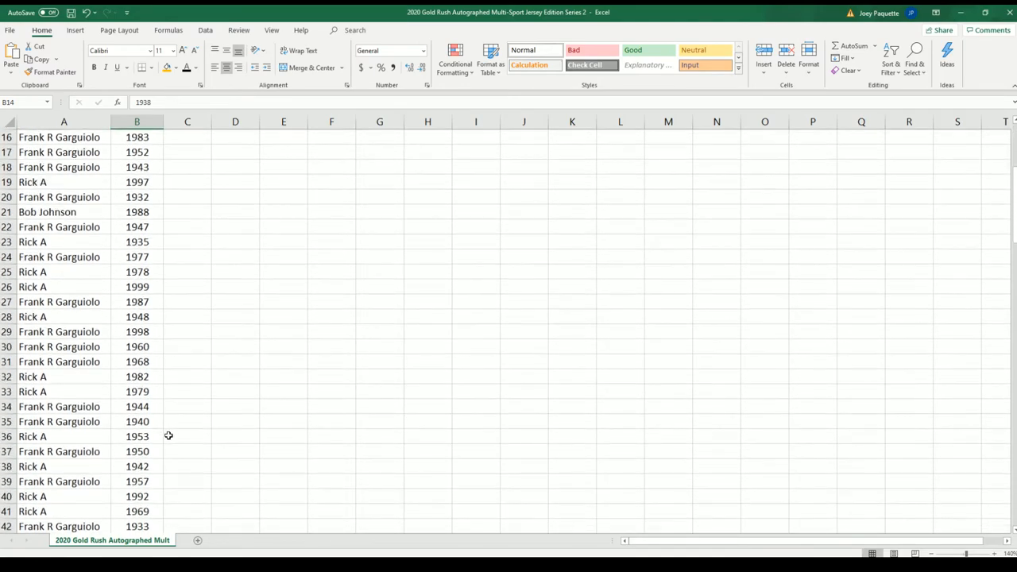
pyautogui.scroll(-3)
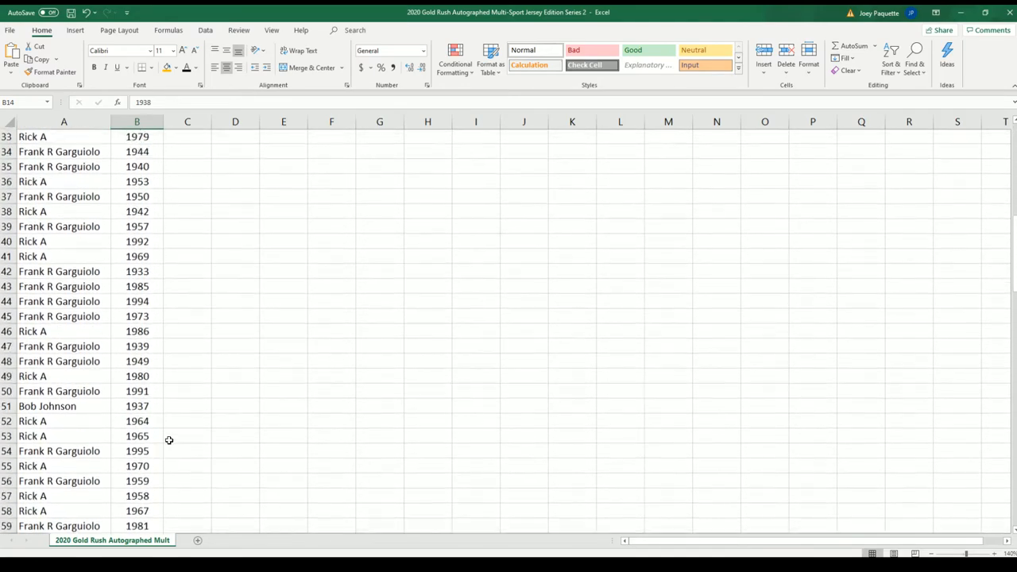
pyautogui.scroll(-3)
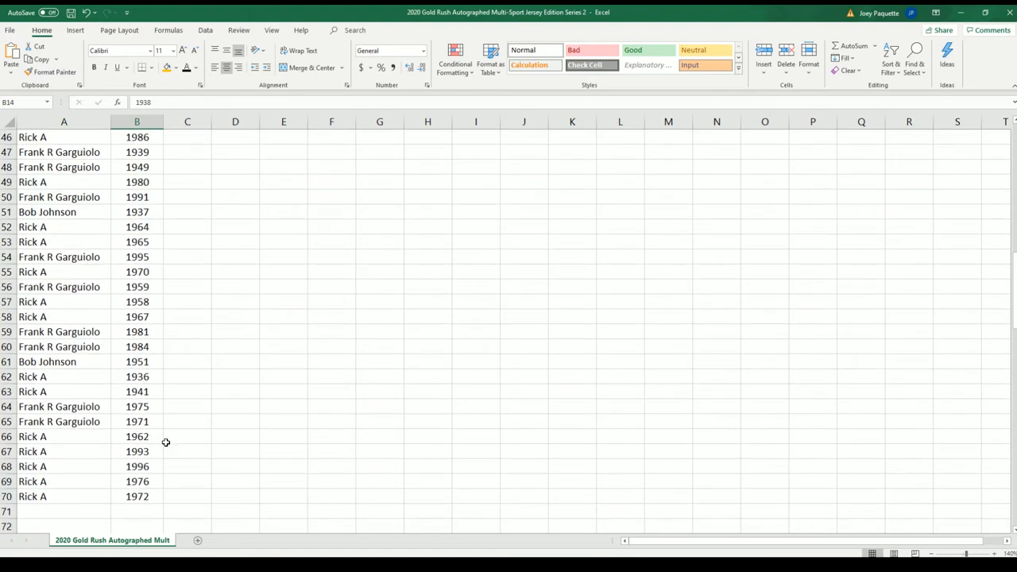
pyautogui.moveTo(263, 448)
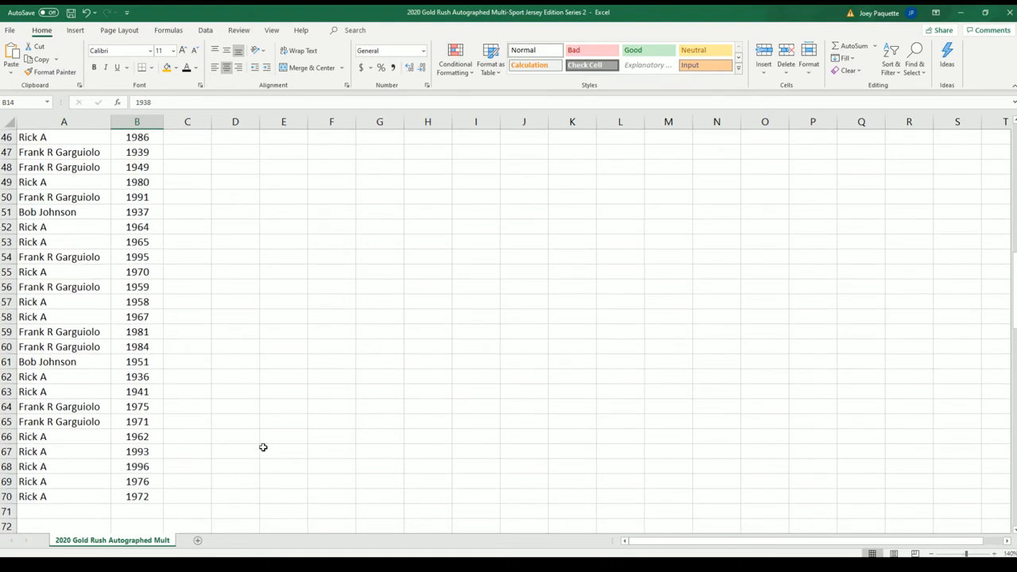
pyautogui.scroll(3)
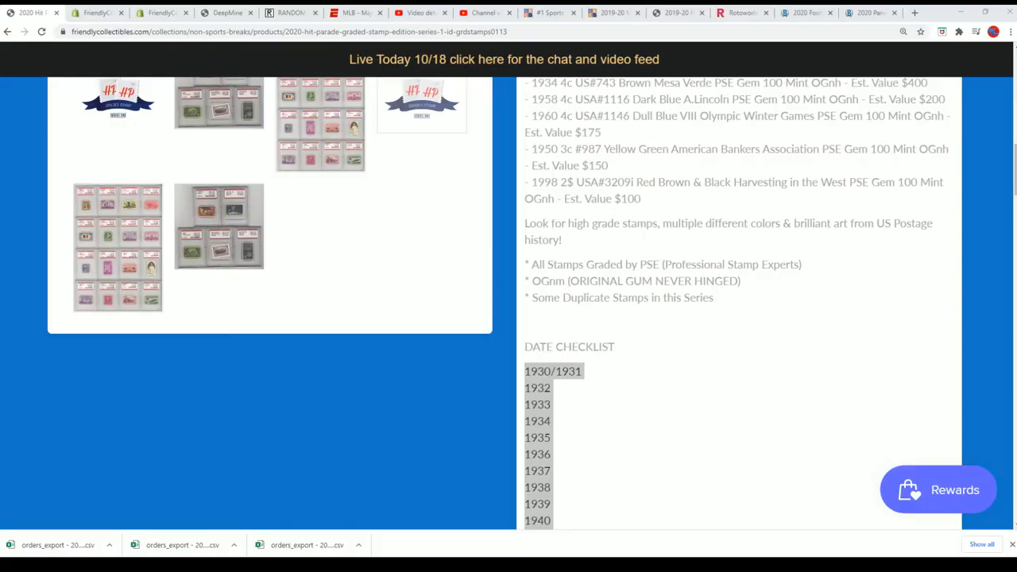
# - Scroll up the product page and highlight the 1934 4c US#743 stamp text
pyautogui.scroll(3)
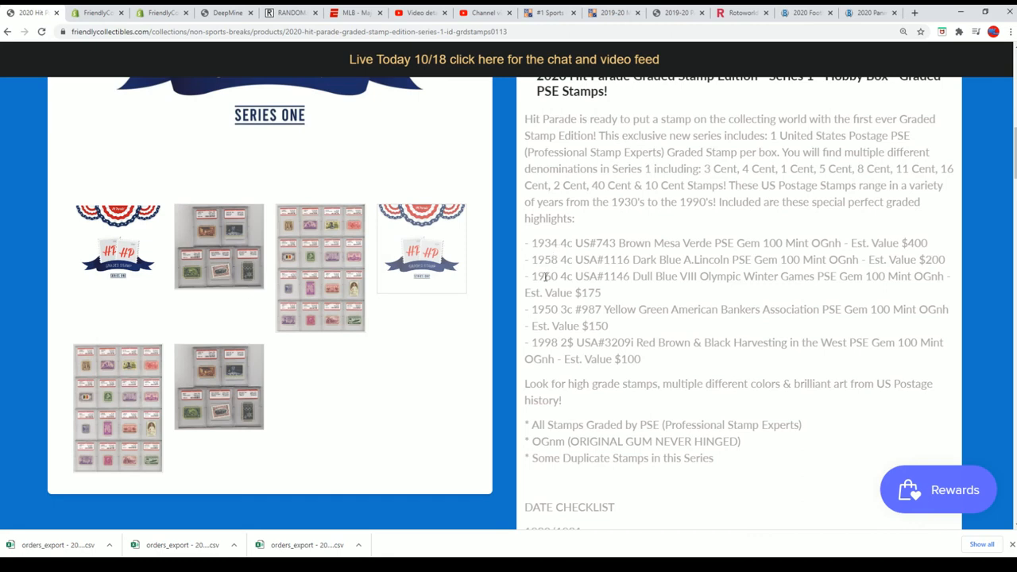
pyautogui.moveTo(574, 308); pyautogui.dragTo(947, 308)
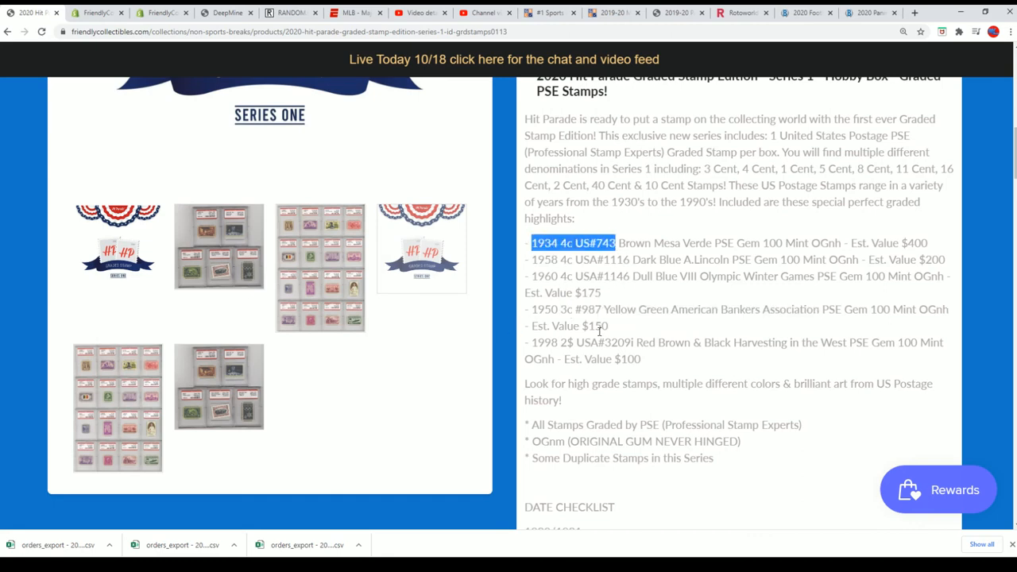
pyautogui.moveTo(444, 330)
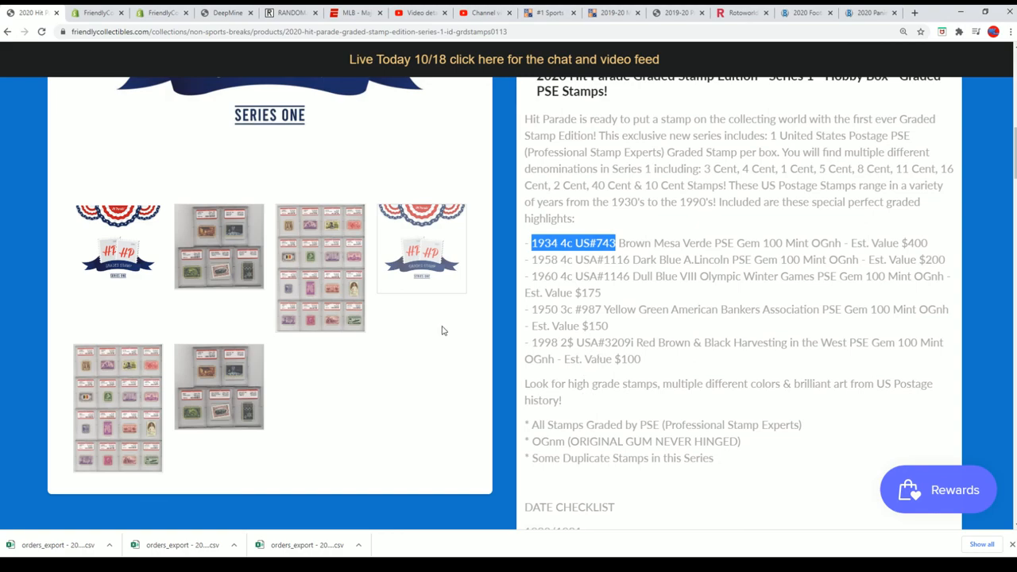
pyautogui.scroll(3)
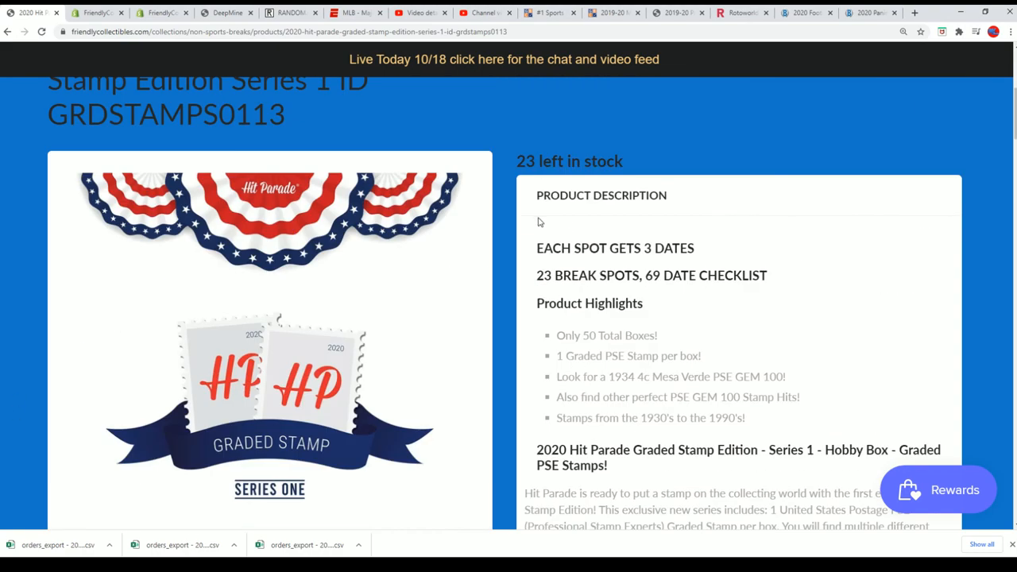